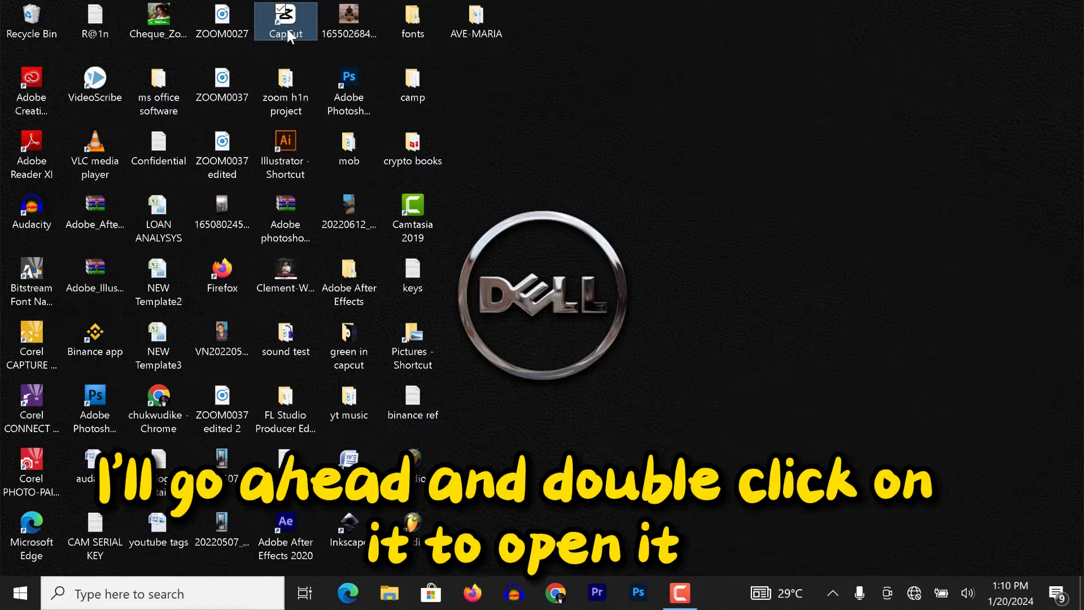
Launch CapCut from its desktop shortcut
double_click(285, 17)
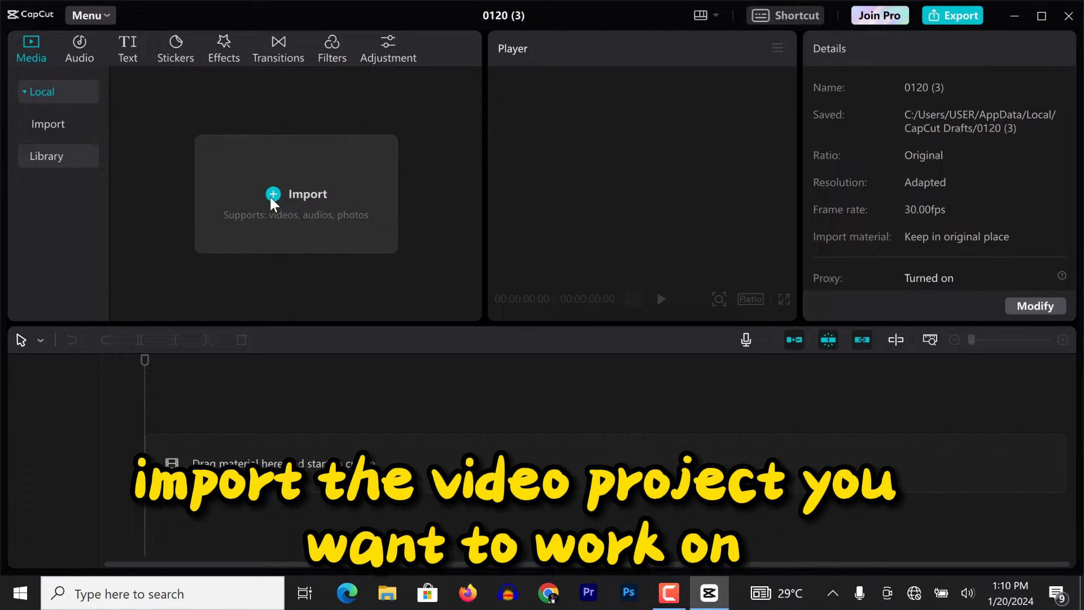
Import 20210926_144525, drag it onto the timeline, and play it
left_click(296, 194)
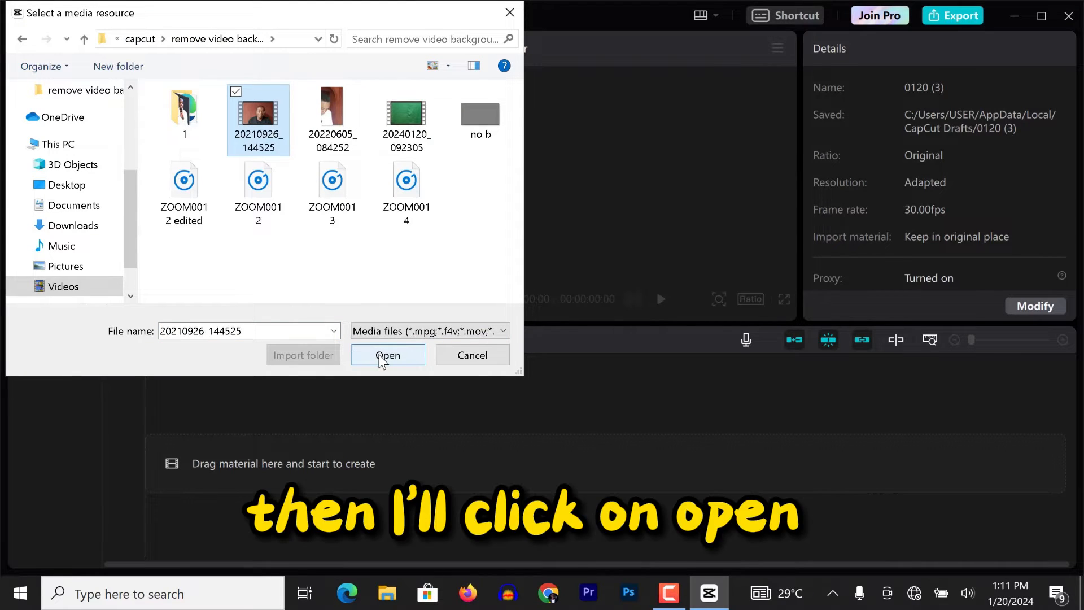
left_click(388, 355)
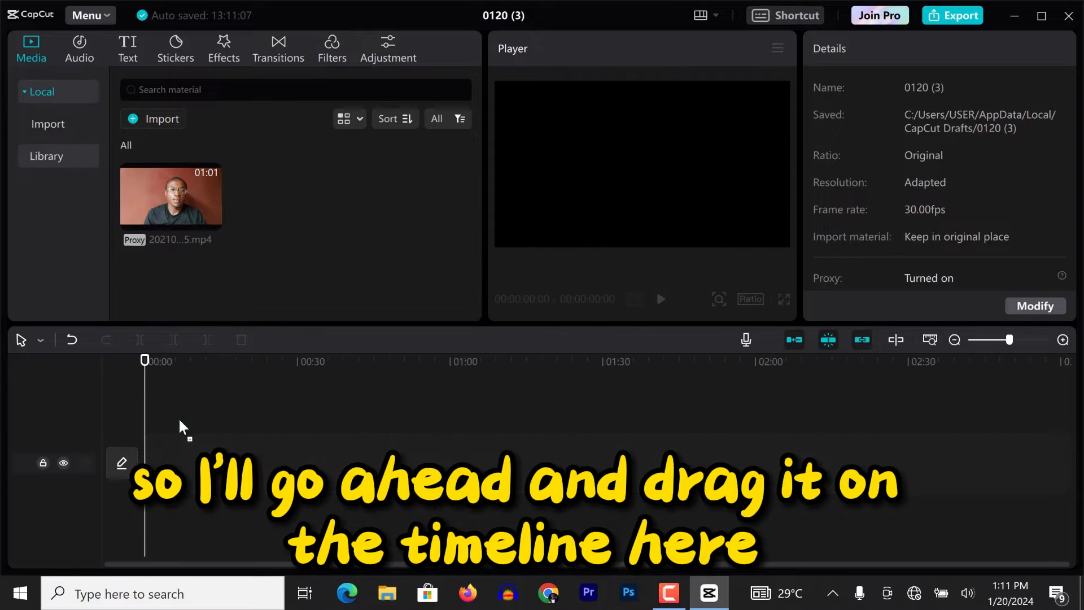
left_click_drag(170, 196, 298, 471)
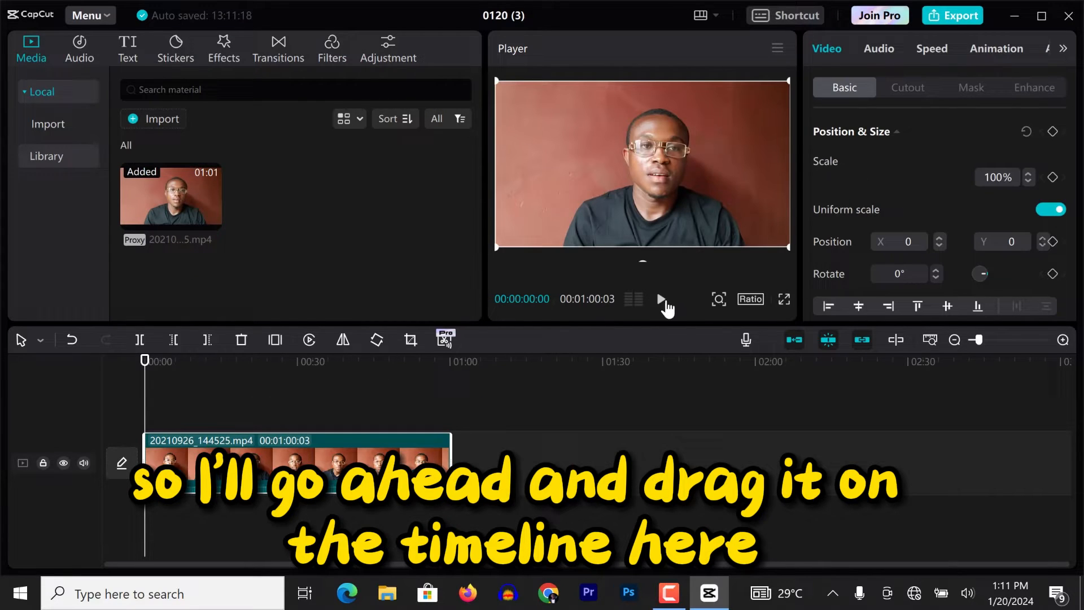
left_click(660, 299)
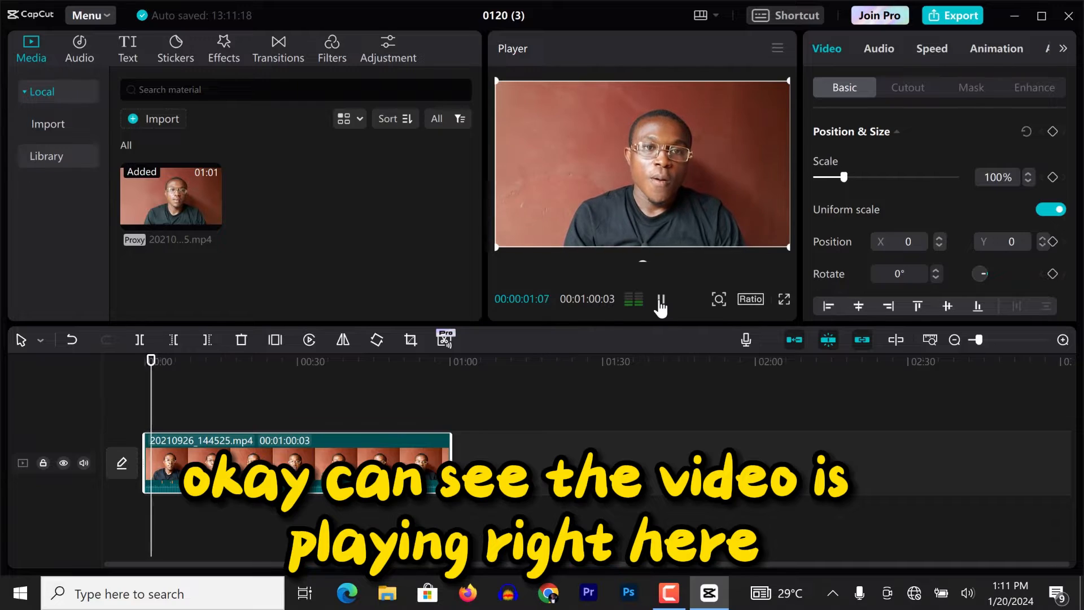
Stop playback and import the abstract, kids and world background videos
left_click(659, 298)
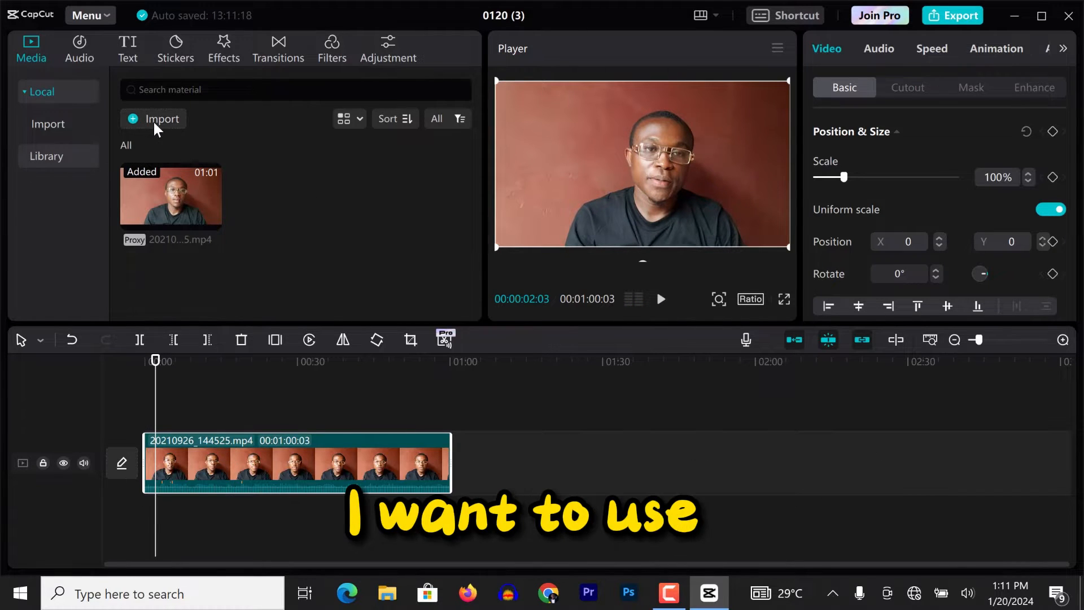
left_click(153, 119)
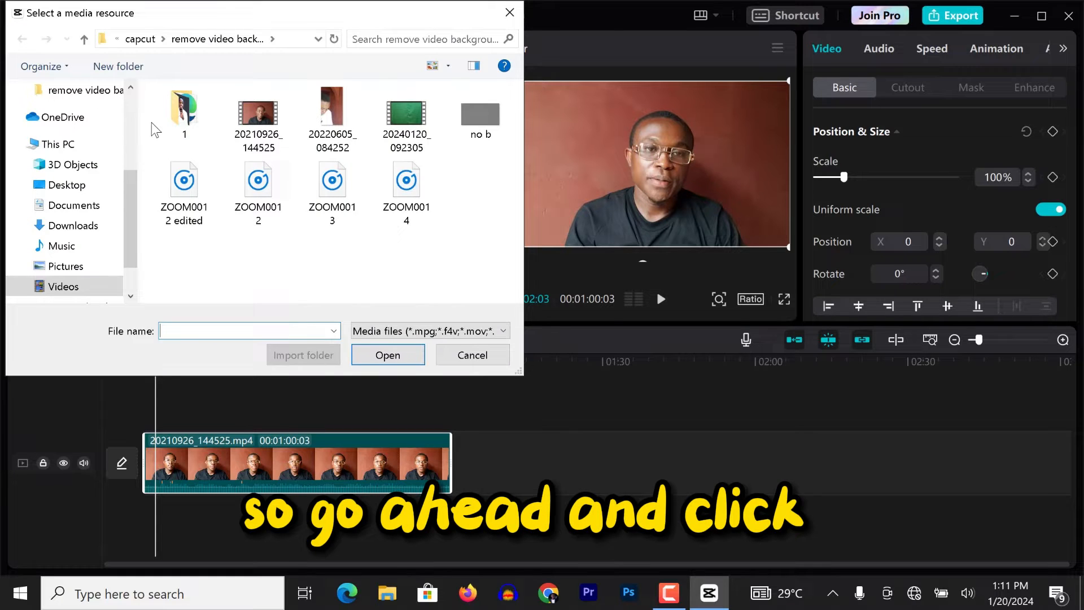
left_click(388, 355)
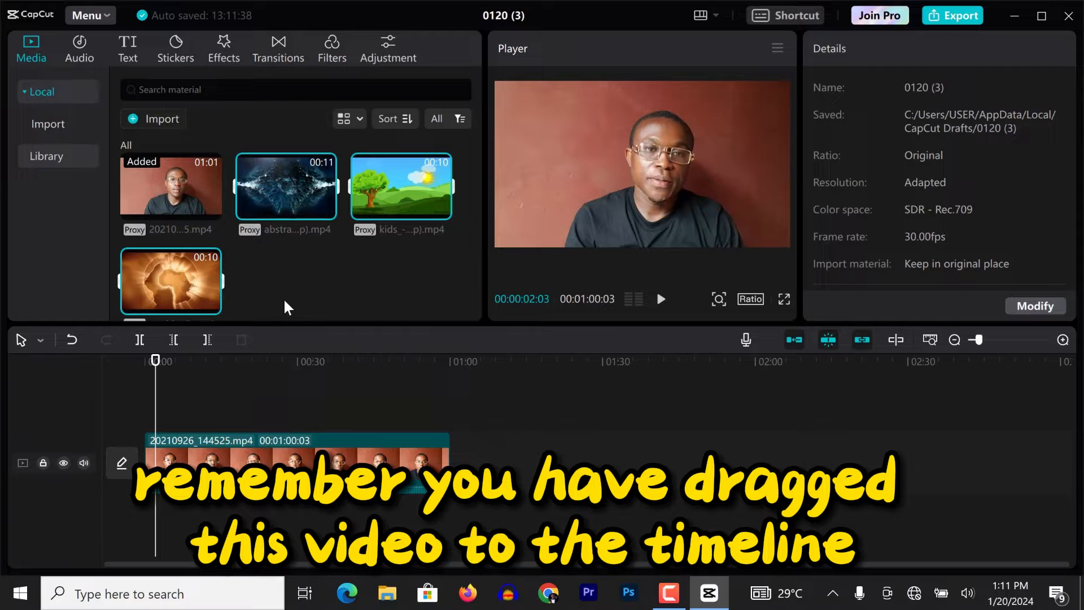
mouse_move(232, 401)
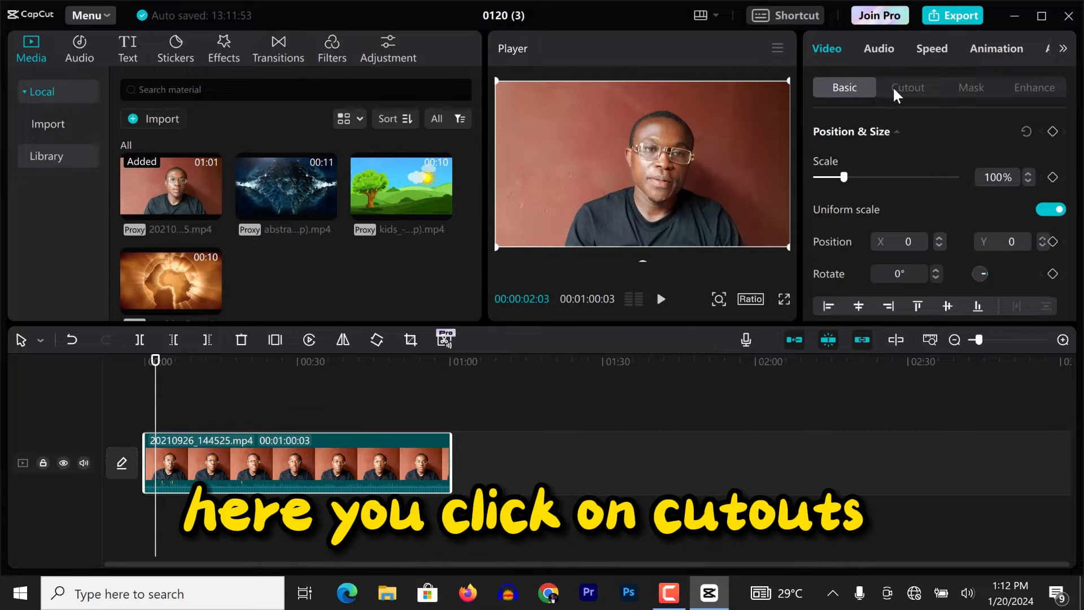
Enable Auto cutout on the talking-head clip in Video > Cutout and preview
left_click(908, 87)
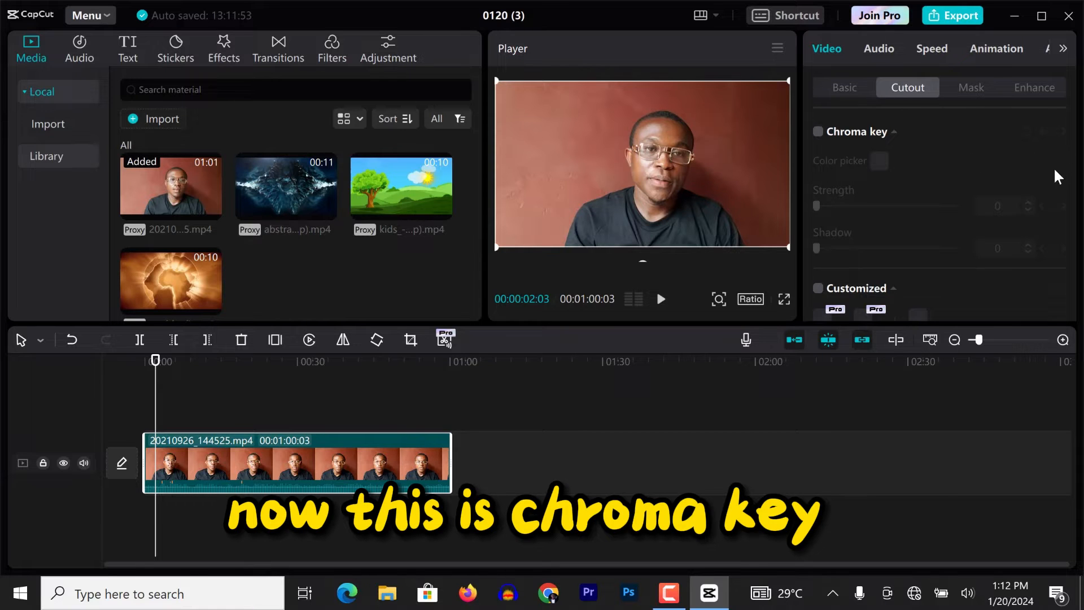
scroll("down", 3)
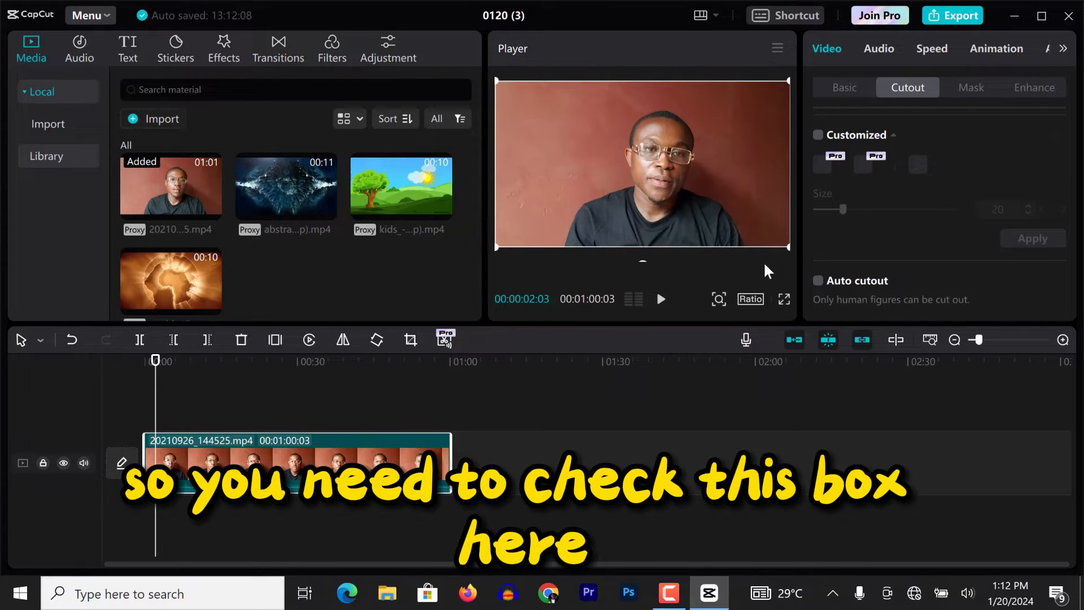
left_click(818, 280)
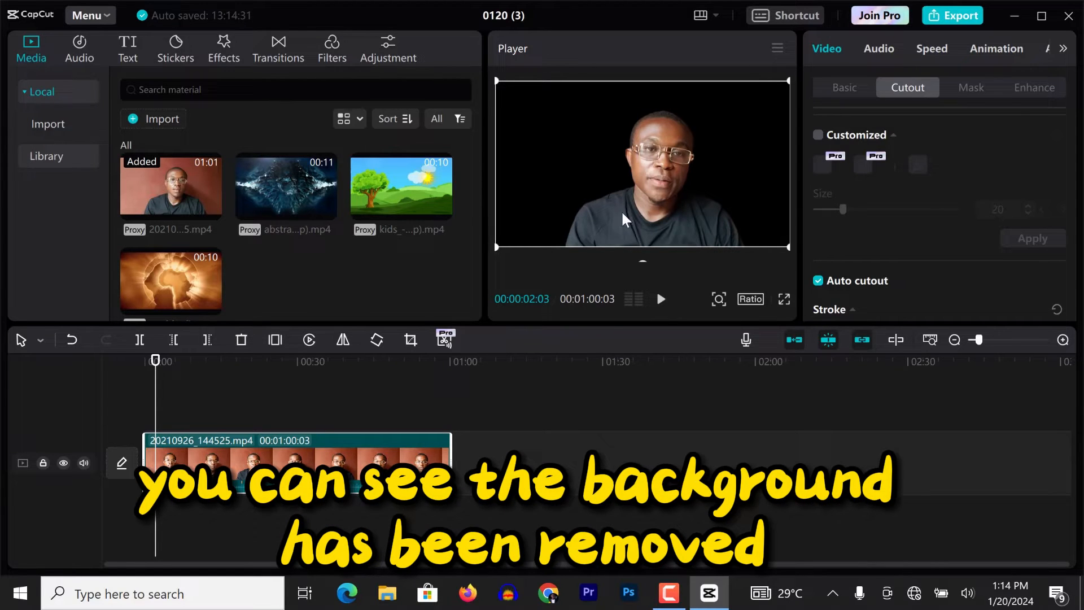
left_click(660, 298)
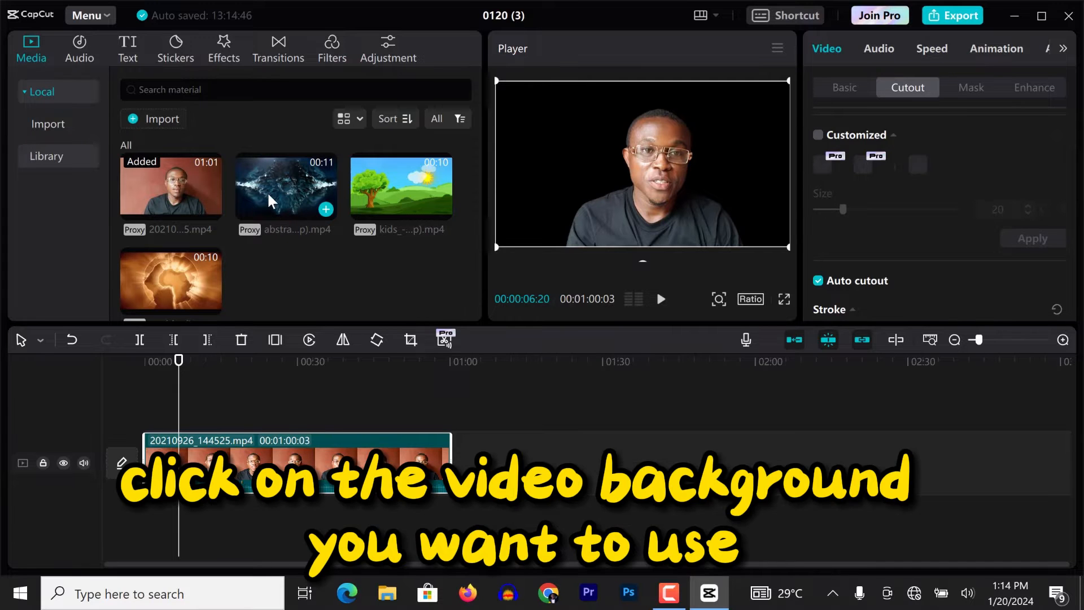
Preview the abstract, kids landscape and glowing world background thumbnails
left_click(286, 185)
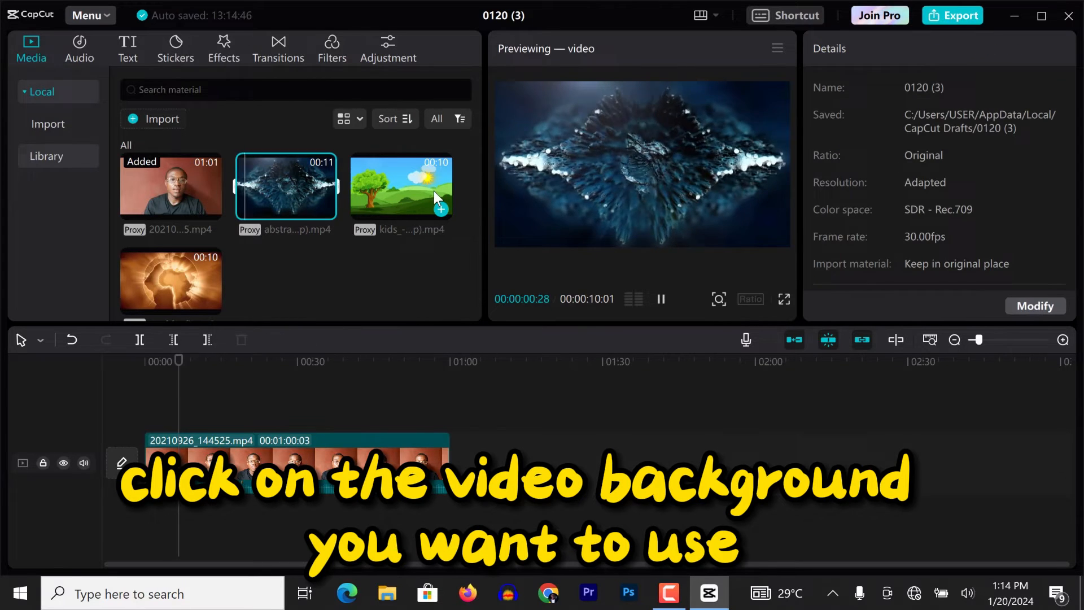
left_click(401, 187)
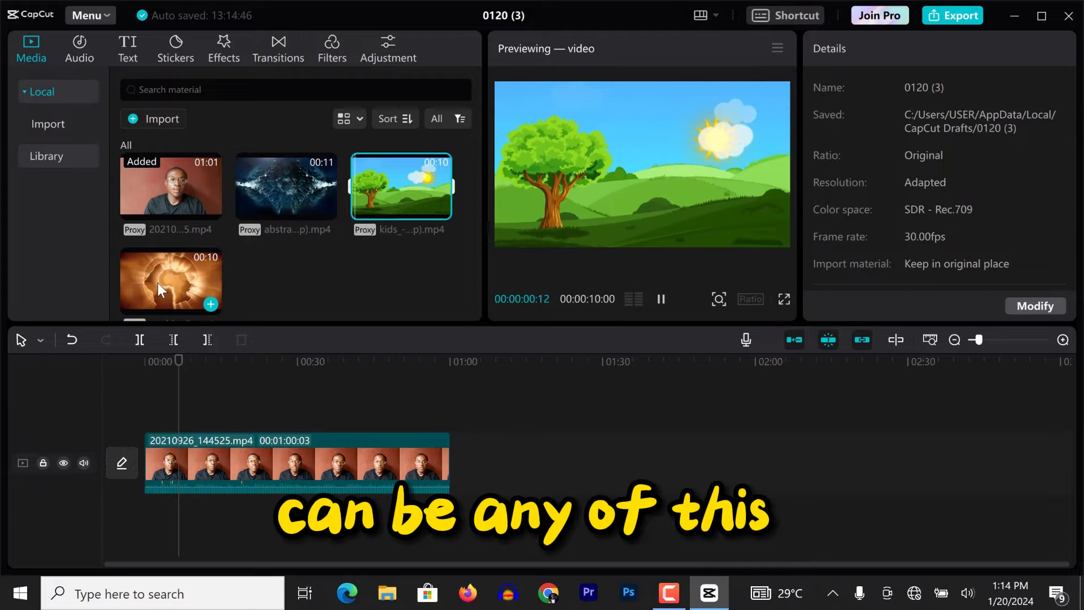
left_click(170, 282)
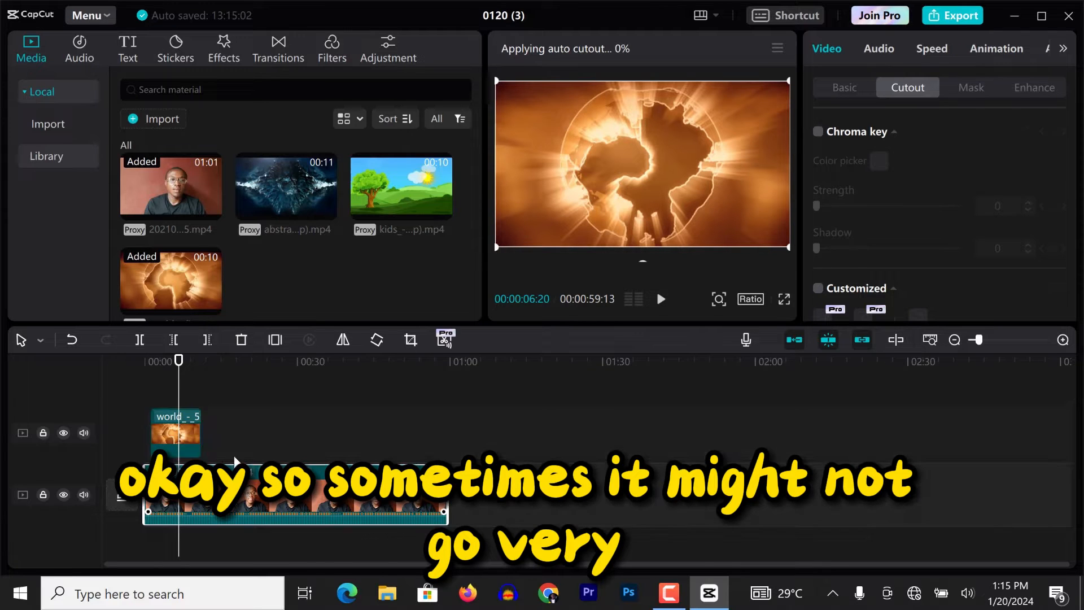
Move the talking-head clip up and drop the world background beneath it
left_click_drag(176, 435, 301, 433)
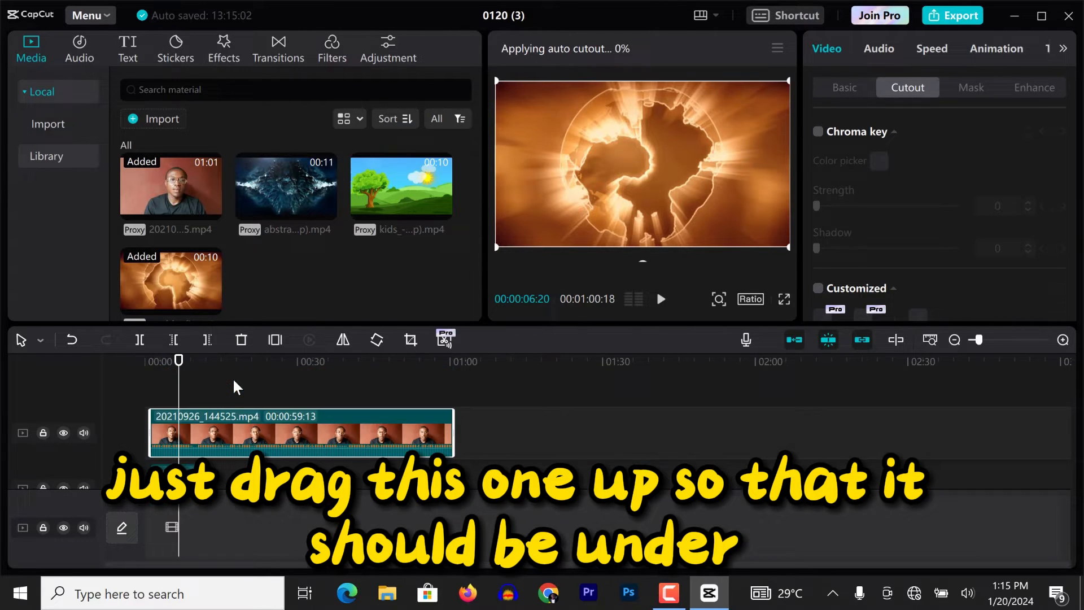
left_click_drag(170, 280, 175, 477)
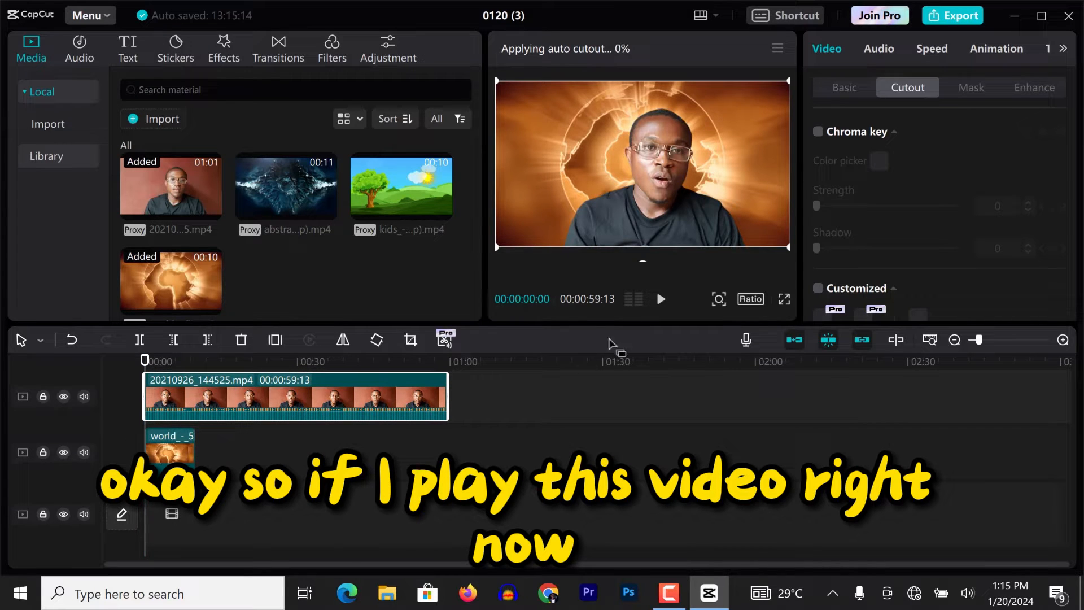
left_click(660, 299)
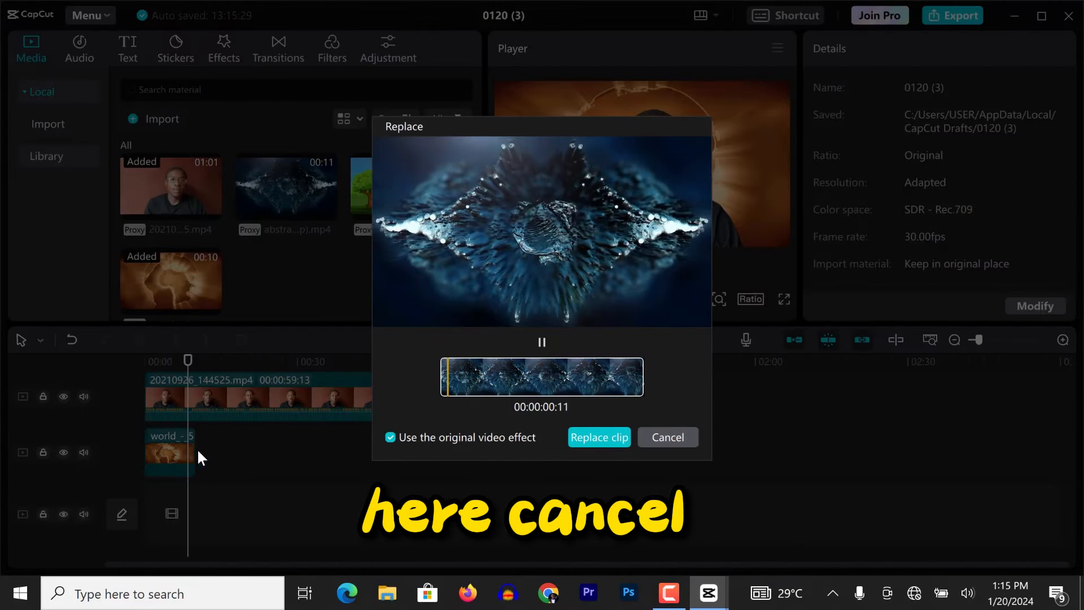
Cancel the Replace prompt and add the abstract clip after the world clip
left_click(666, 437)
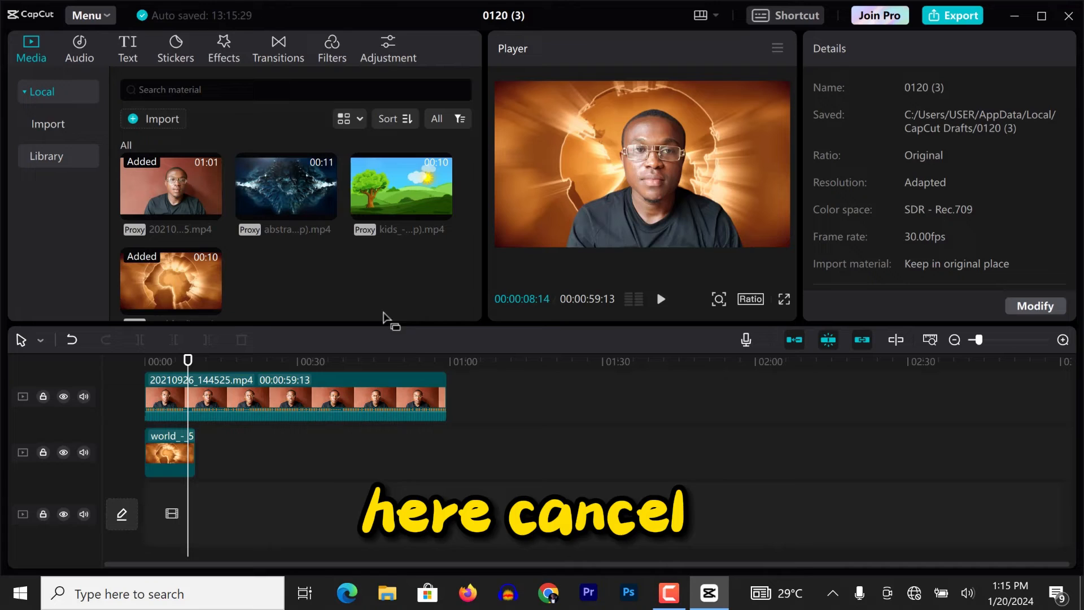
left_click_drag(285, 183, 271, 425)
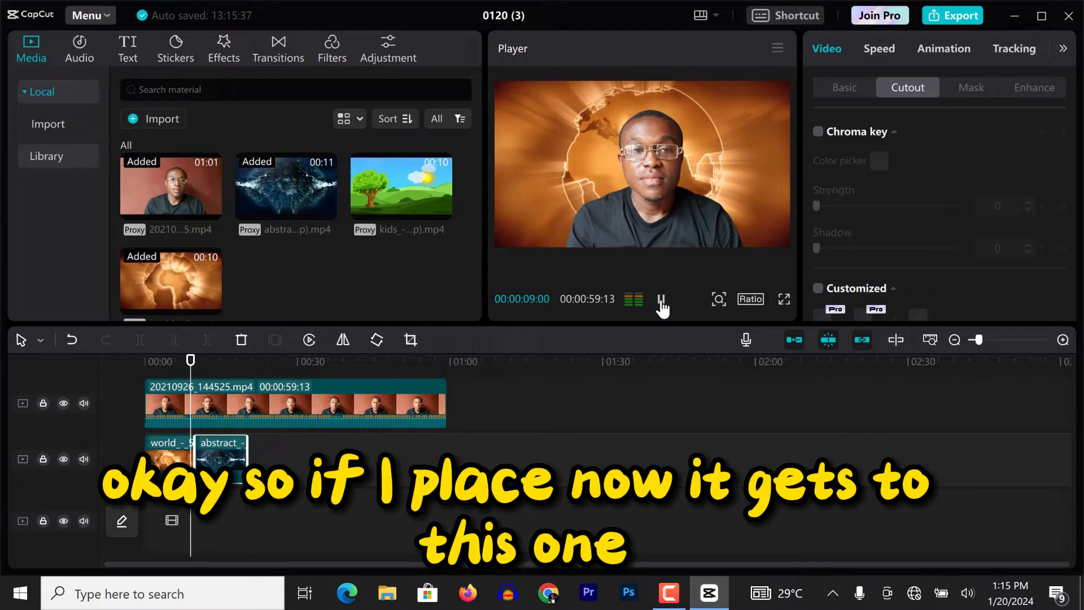
left_click(200, 361)
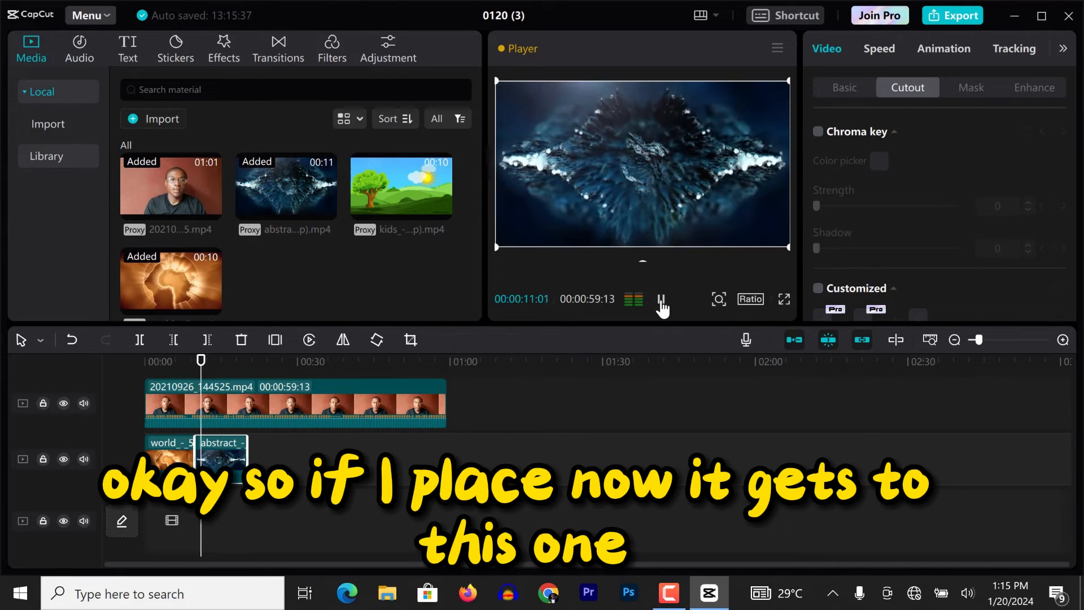
left_click(660, 299)
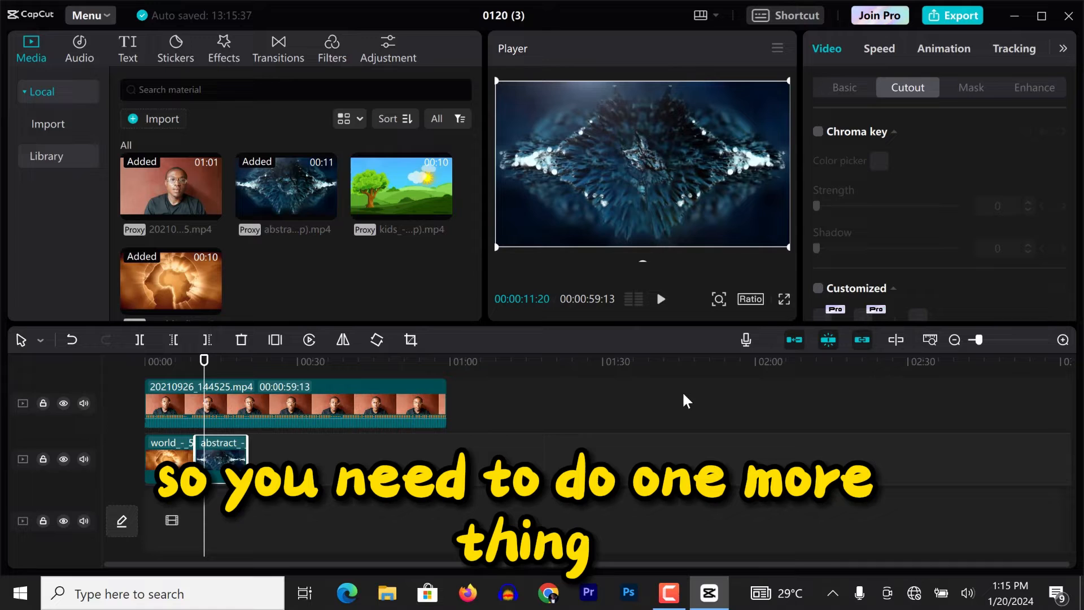
Set the abstract clip to Layer 1 and jump past the background clips
left_click(844, 87)
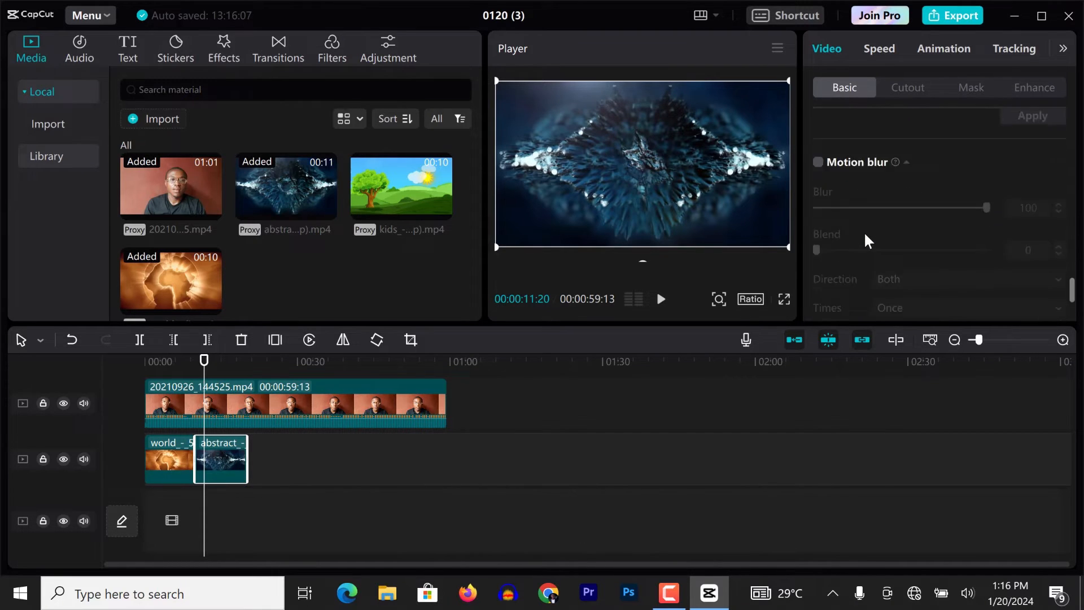
left_click(905, 255)
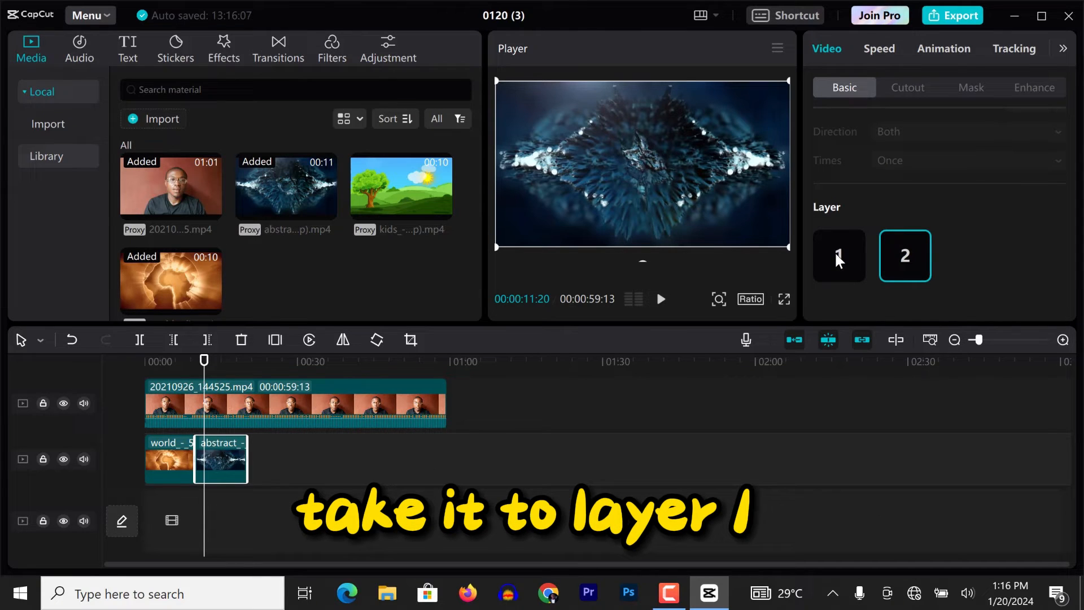
left_click(838, 255)
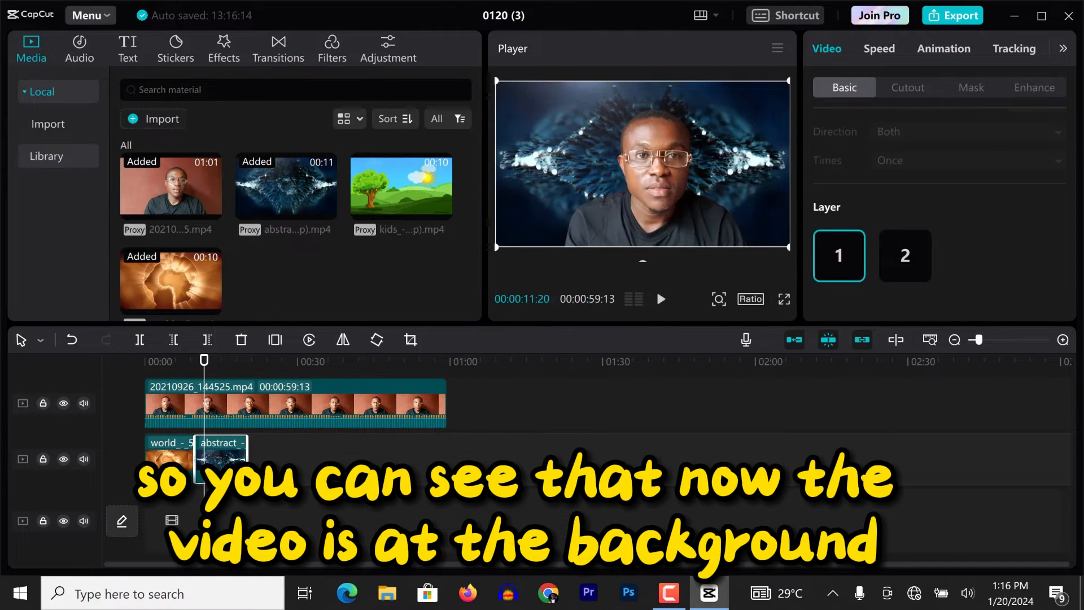
mouse_move(510, 319)
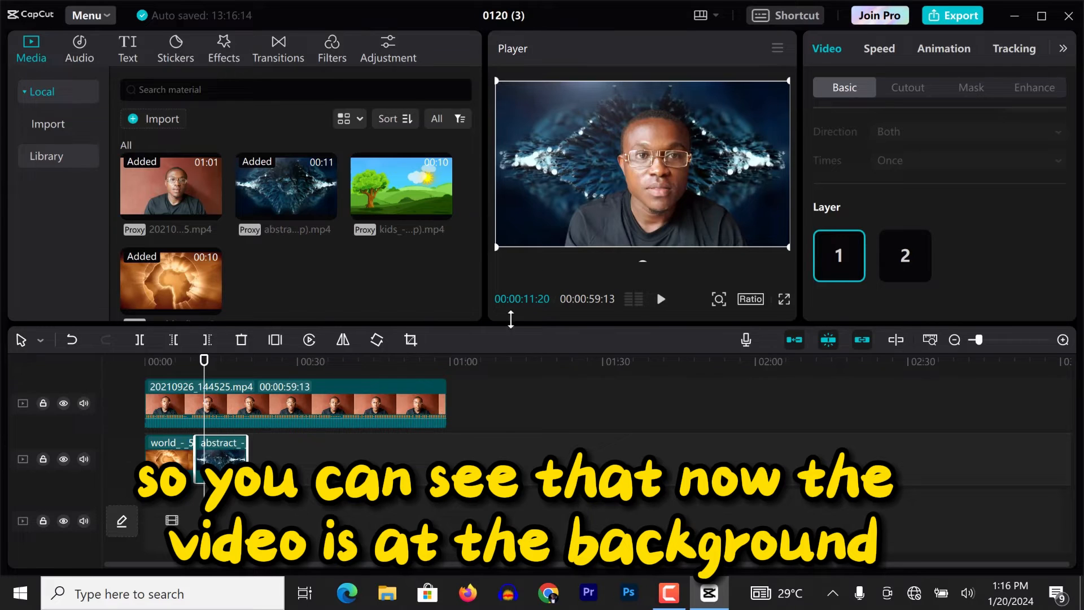
left_click(293, 404)
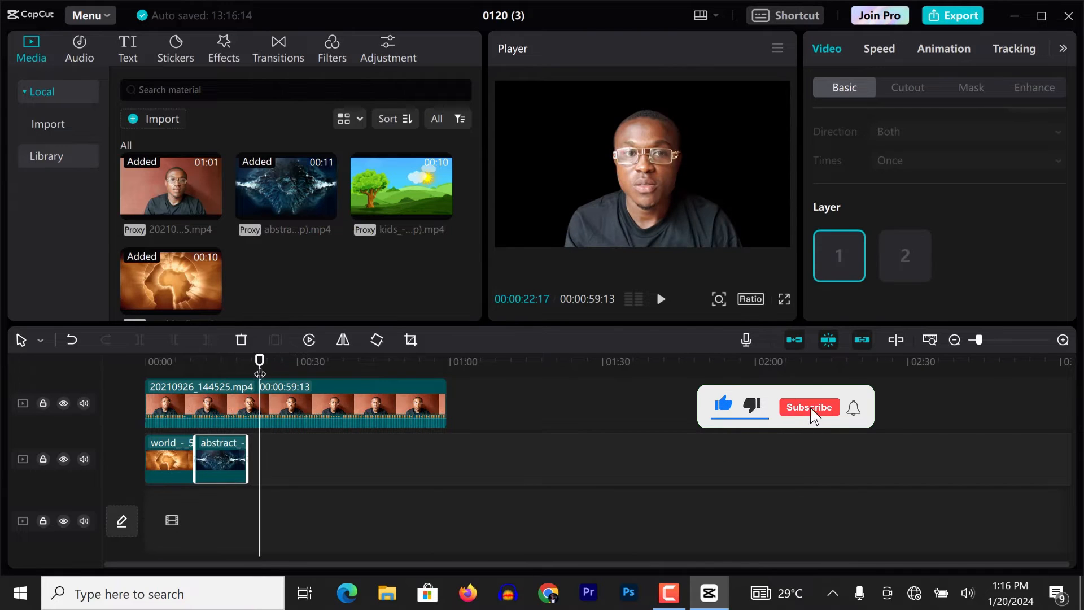
Place the kids landscape clip after the abstract clip on Layer 1 and play
left_click(401, 184)
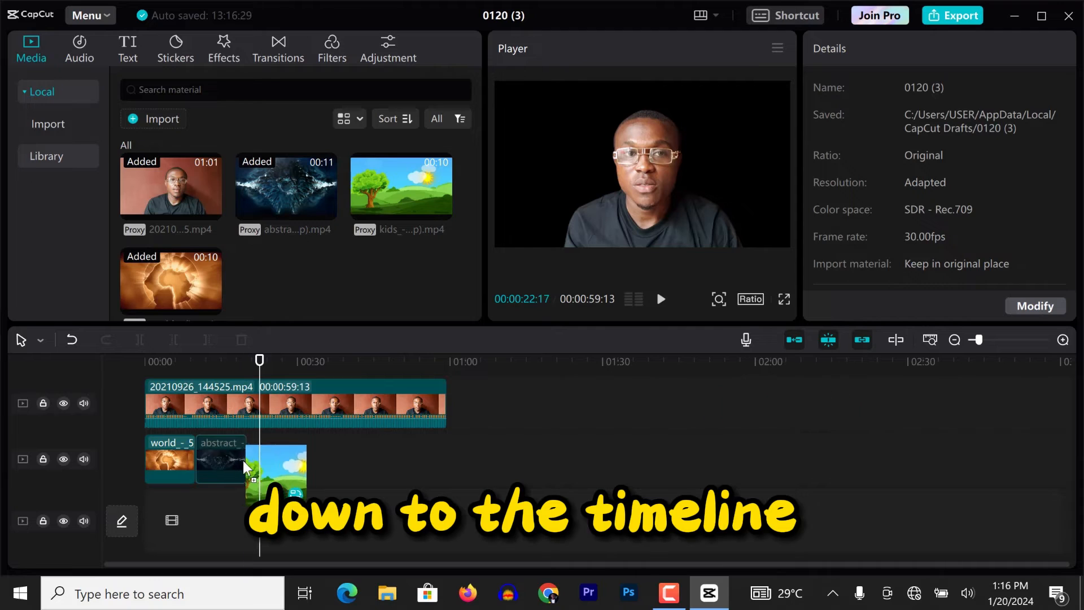
left_click(272, 459)
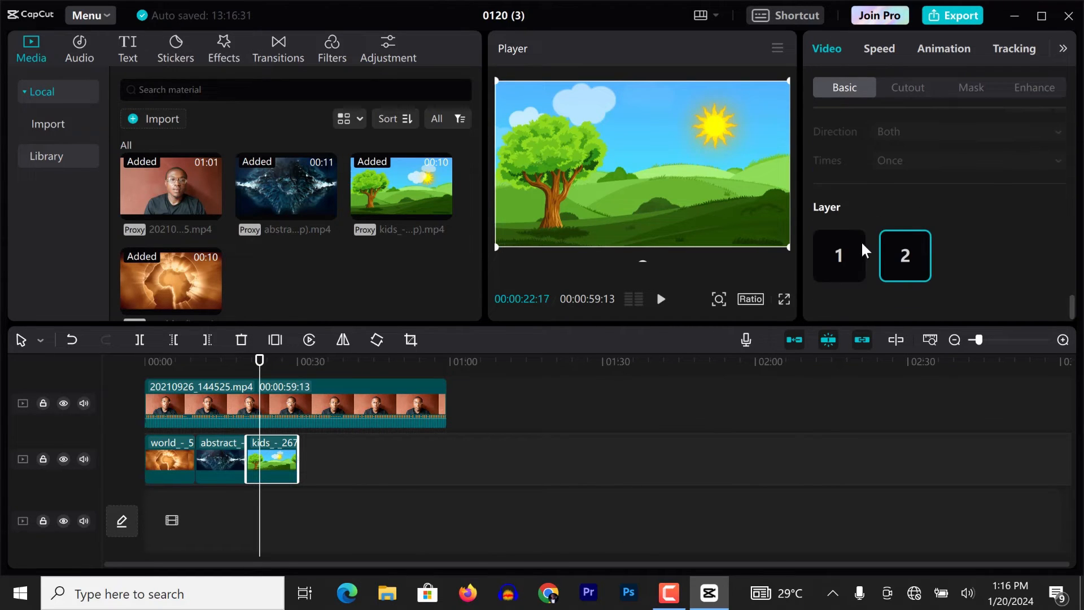
left_click(838, 255)
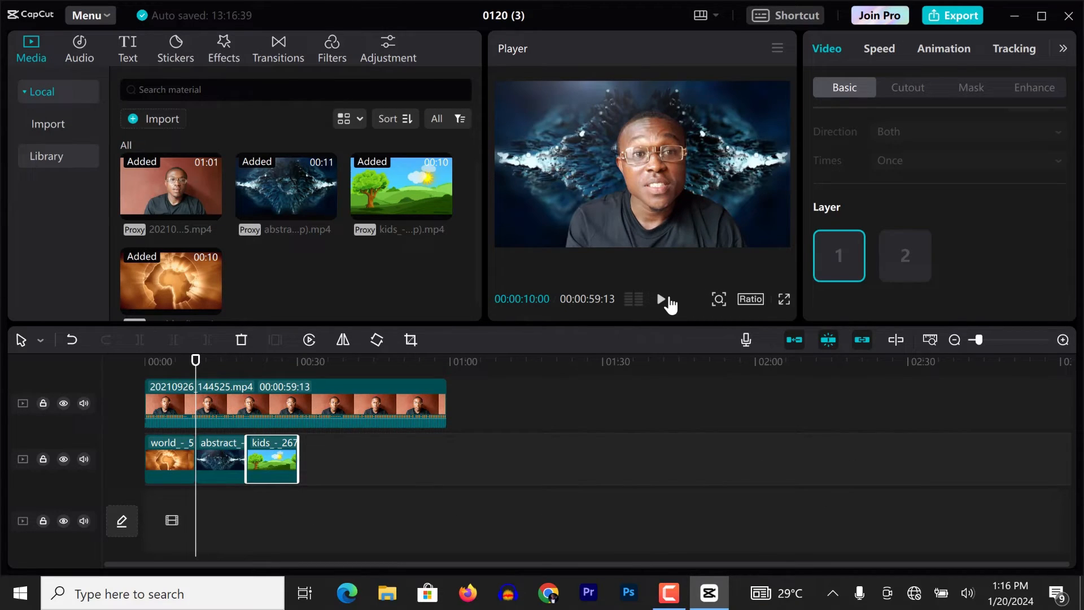
left_click(659, 299)
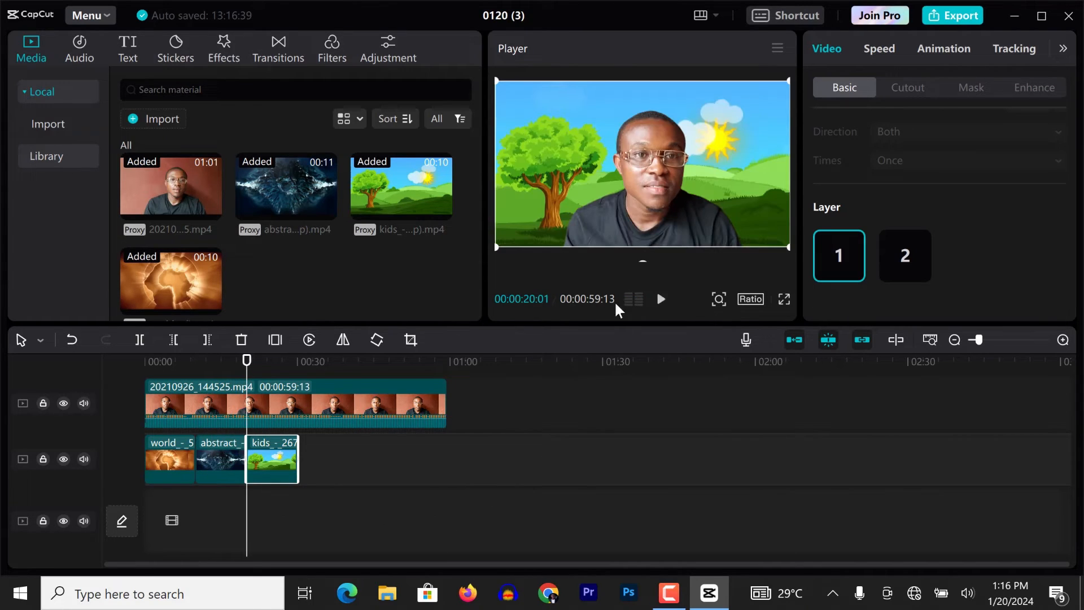
Add Overlay transitions between the background clips from the Transitions collection and play
left_click(659, 299)
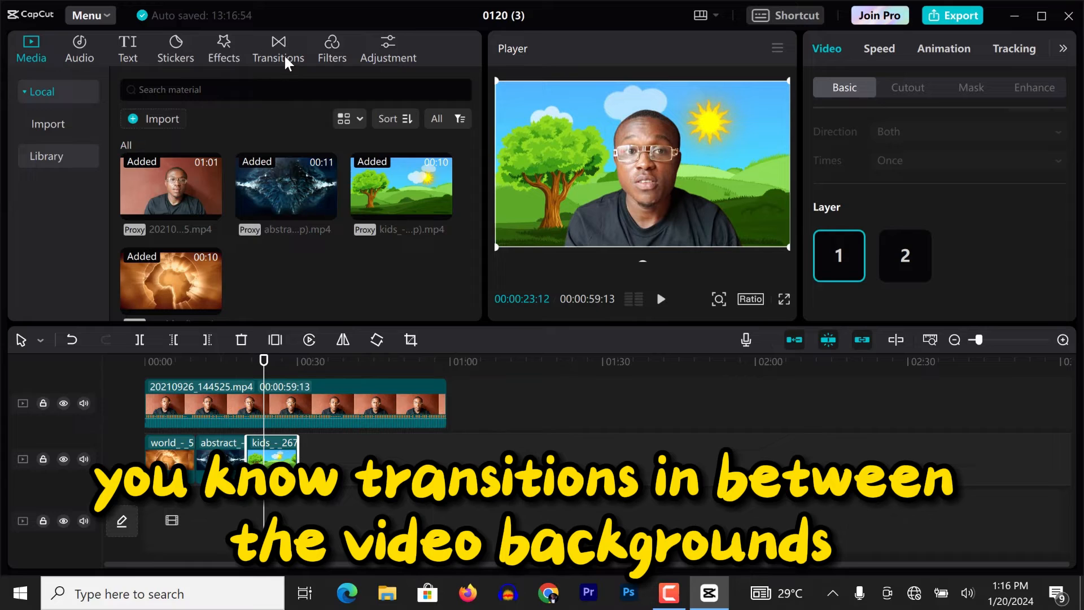
left_click(278, 48)
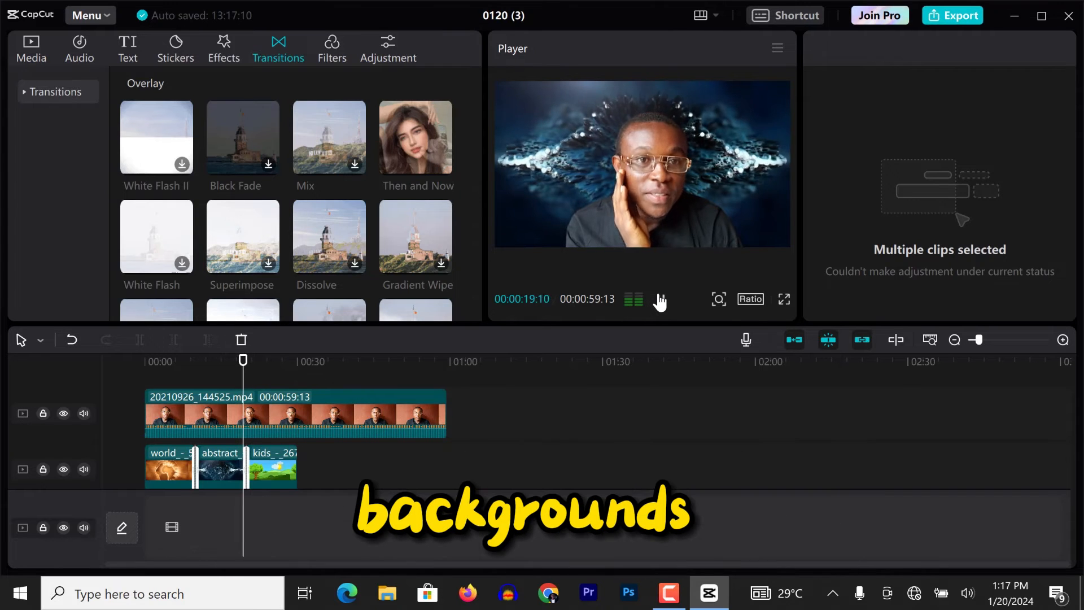
left_click(660, 298)
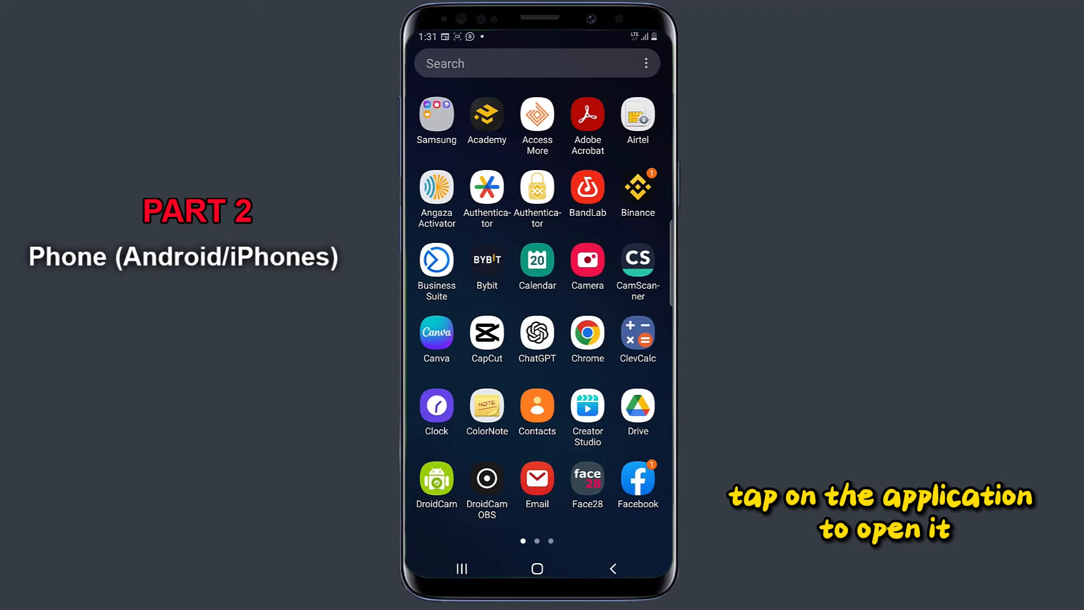
On the phone, create a CapCut project with the landscape, abstract and globe clips
left_click(486, 333)
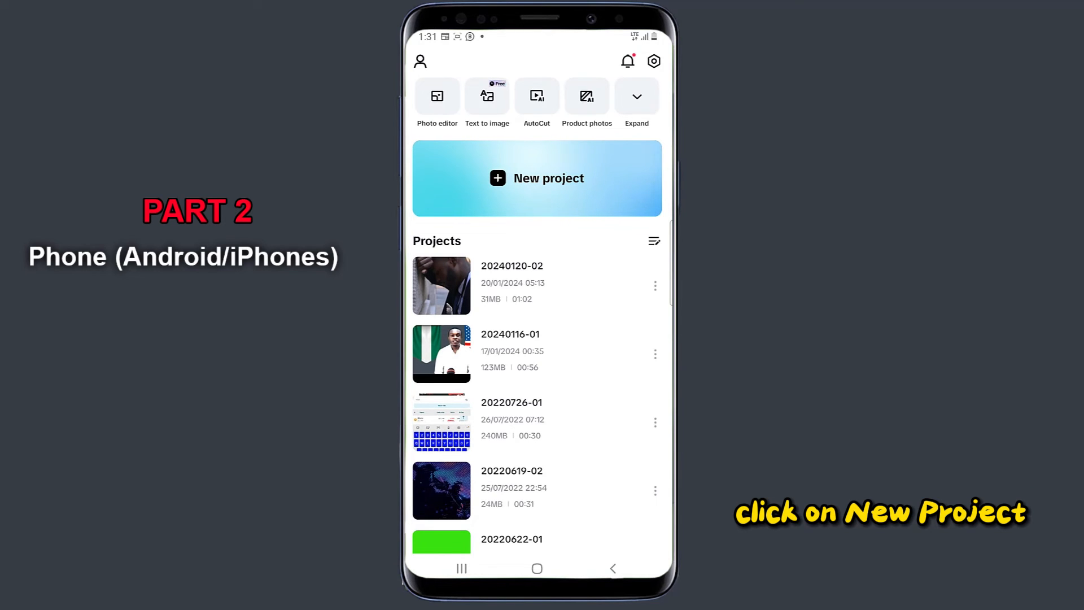
left_click(537, 178)
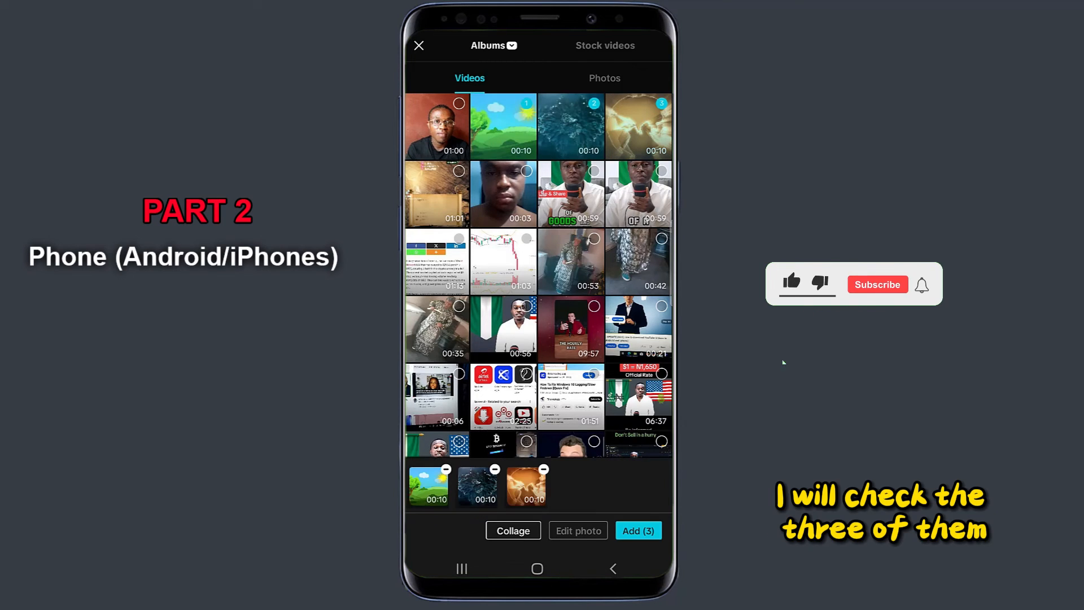
left_click(791, 284)
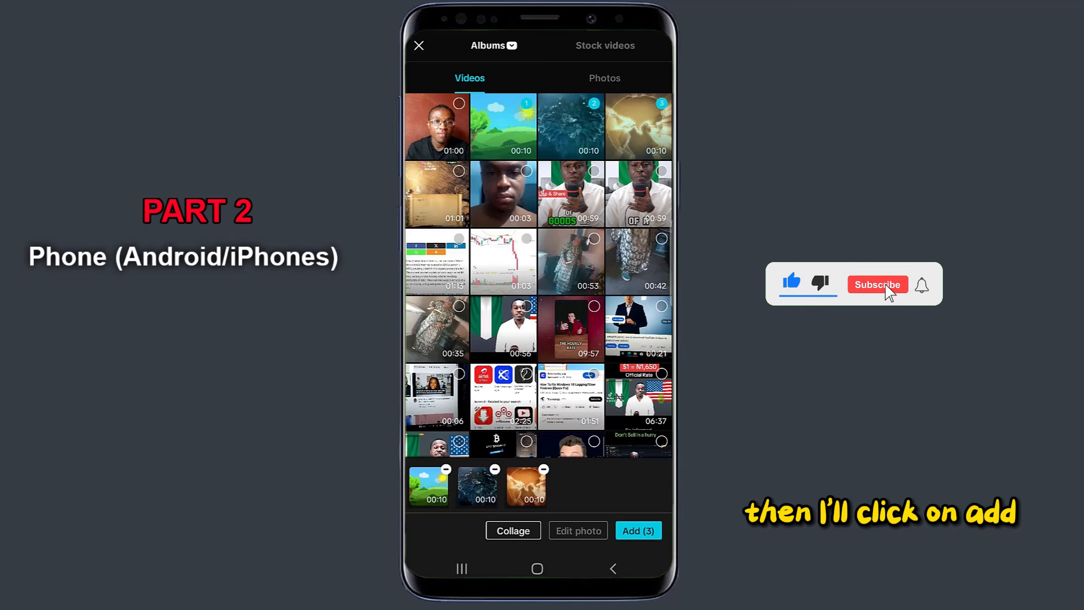
left_click(637, 530)
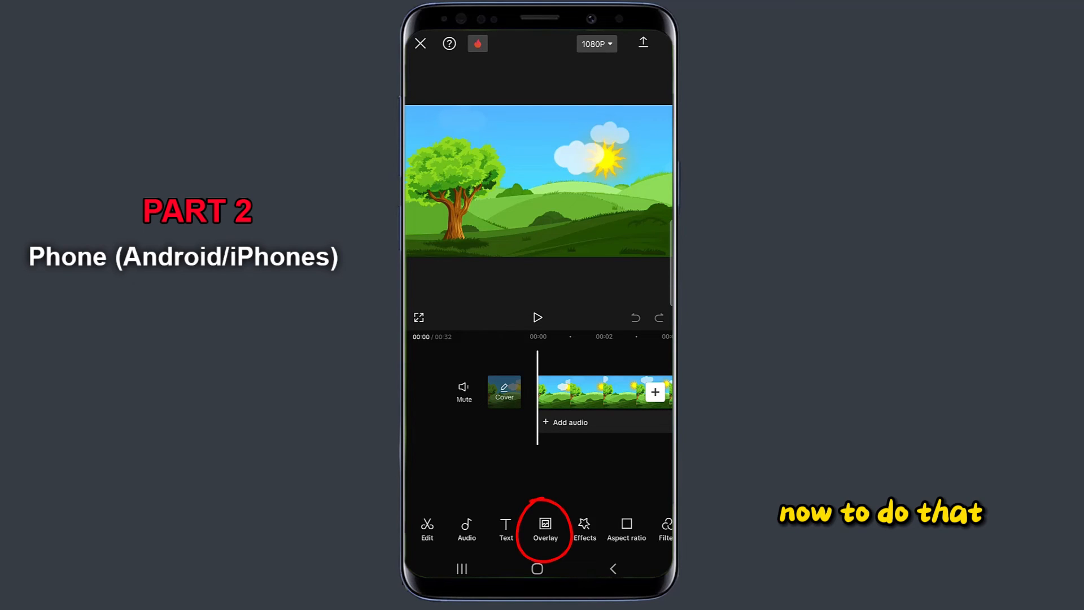
Insert the talking-head video as an overlay clip above the background clips
left_click(545, 529)
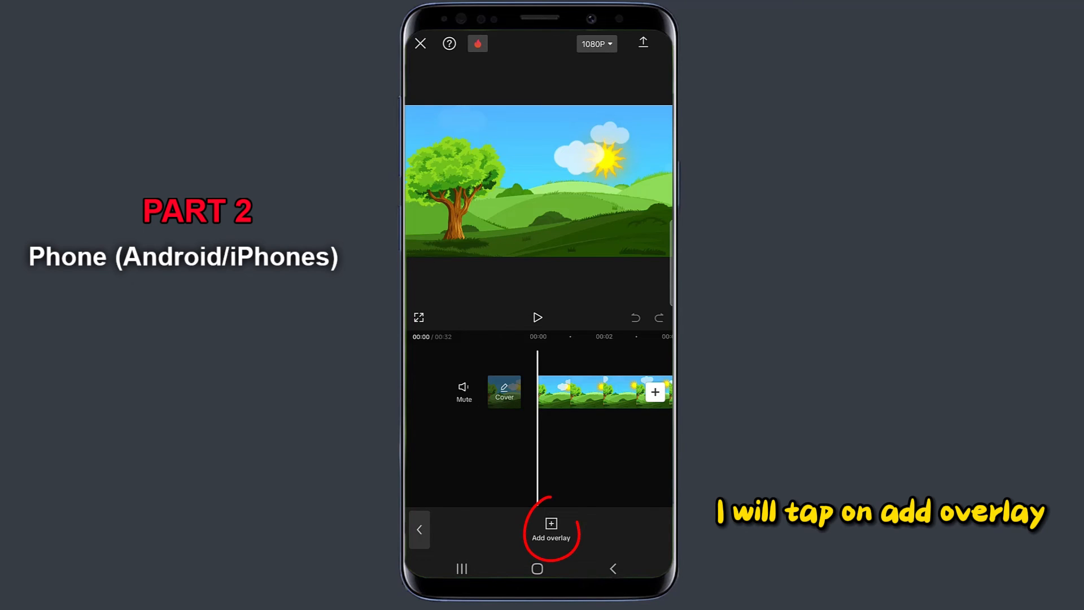
left_click(550, 529)
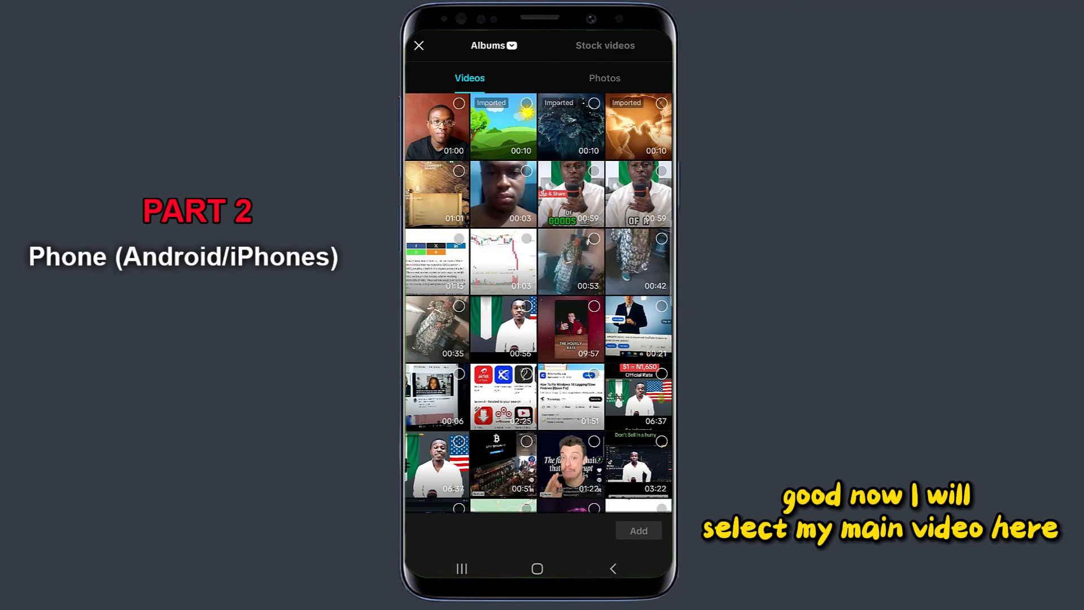
left_click(435, 127)
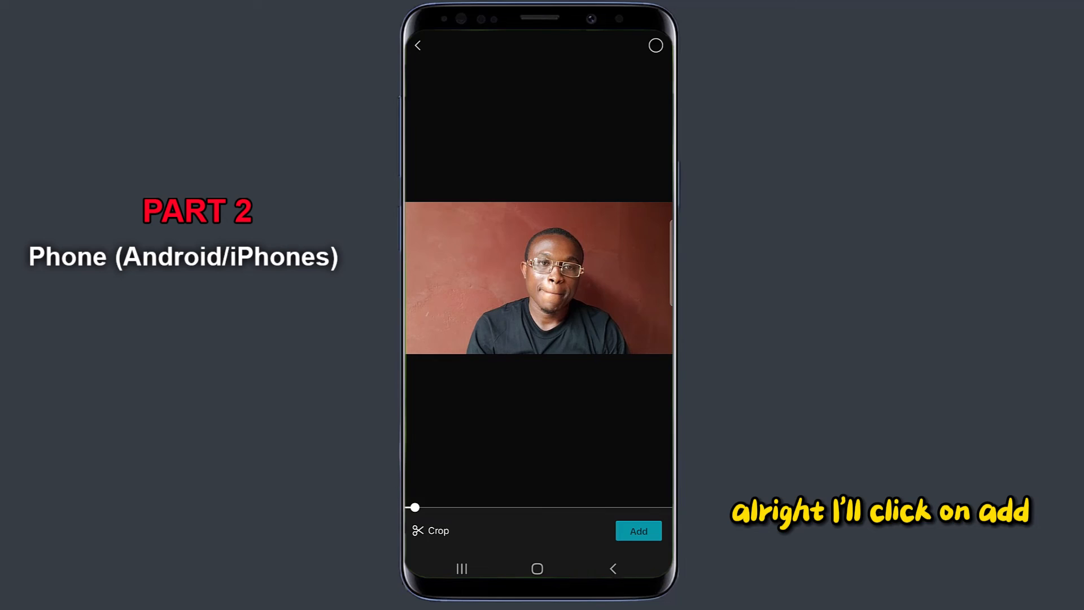
left_click(638, 531)
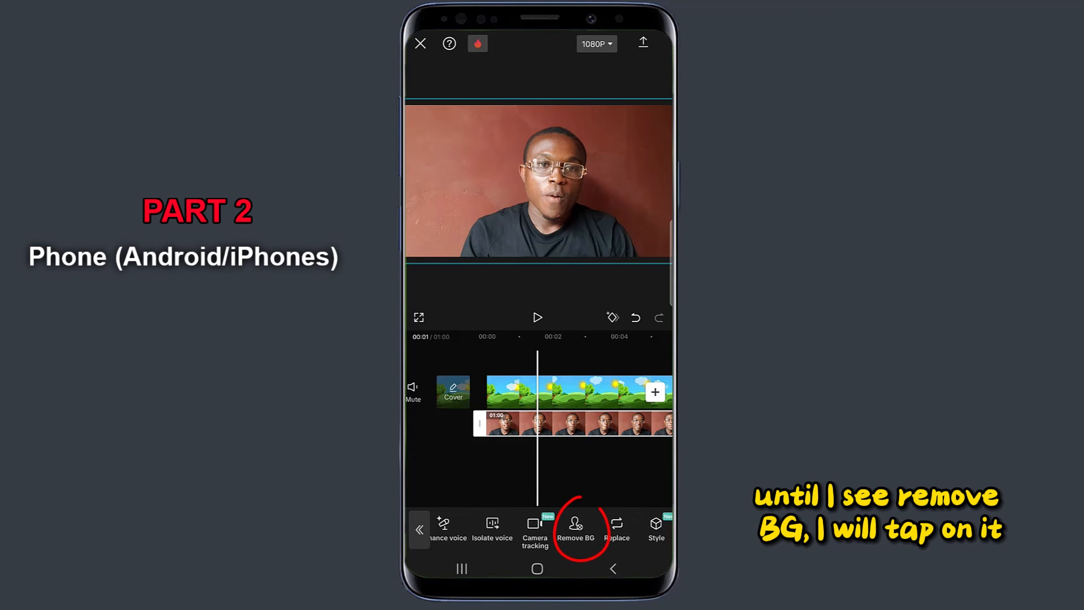
Apply Auto removal from Remove BG to cut the person out of the red wall
left_click(575, 529)
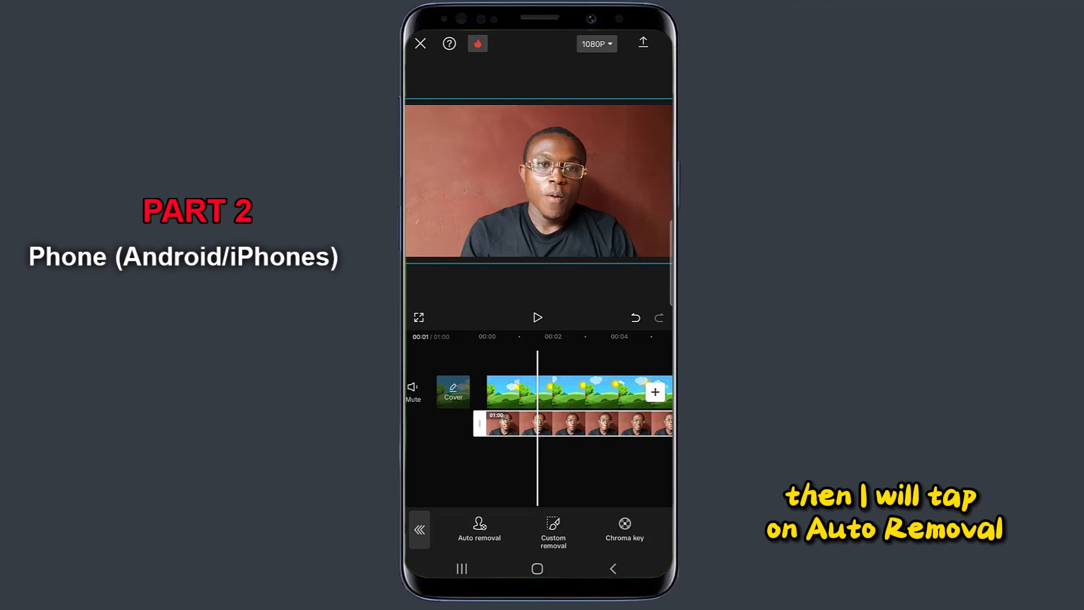
left_click(478, 527)
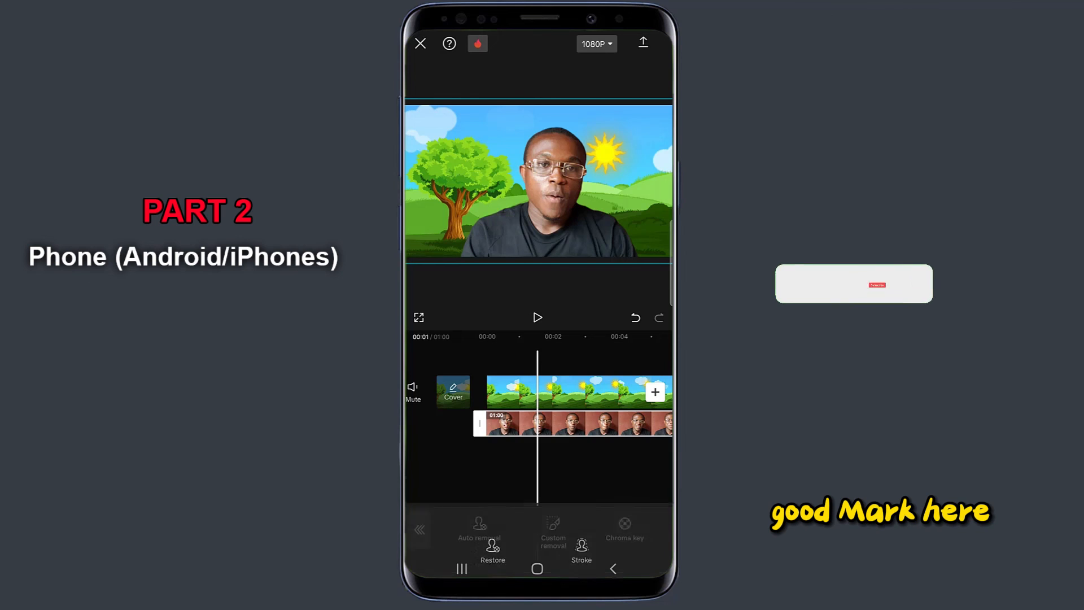
left_click(537, 317)
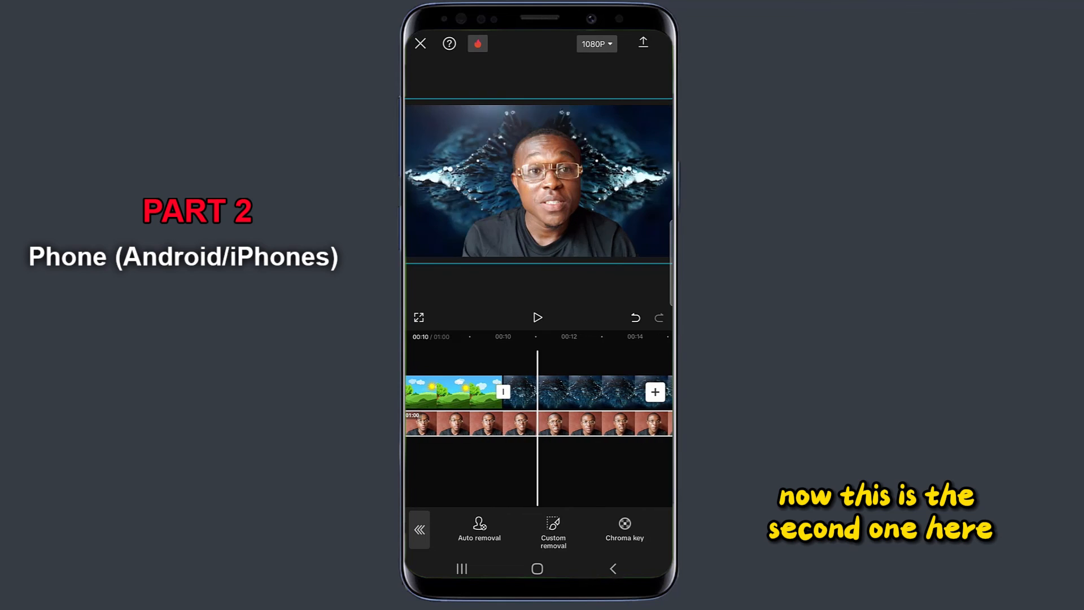
left_click(537, 317)
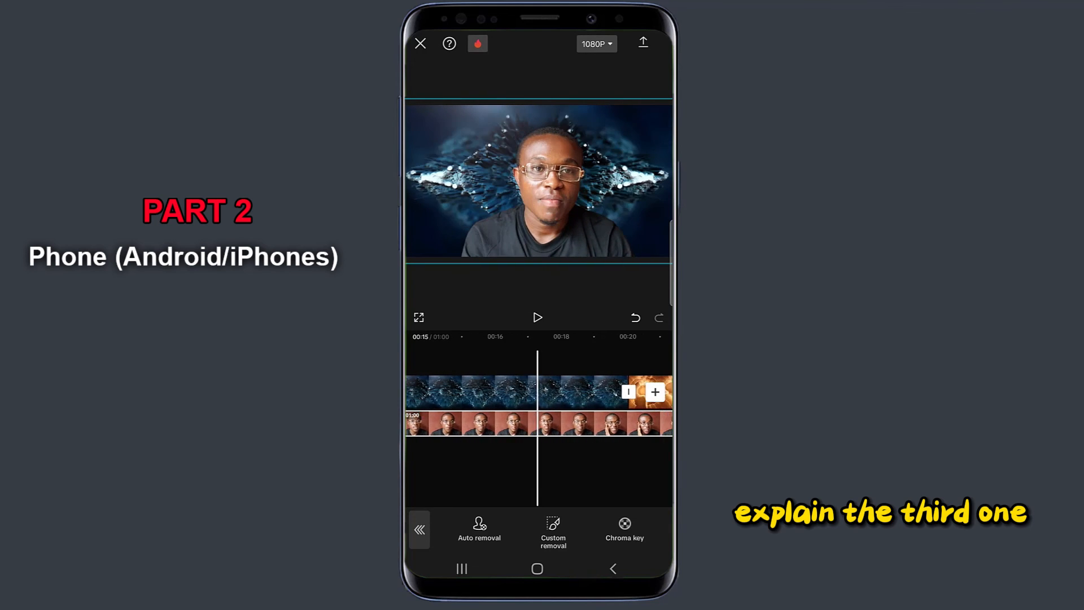
left_click(537, 317)
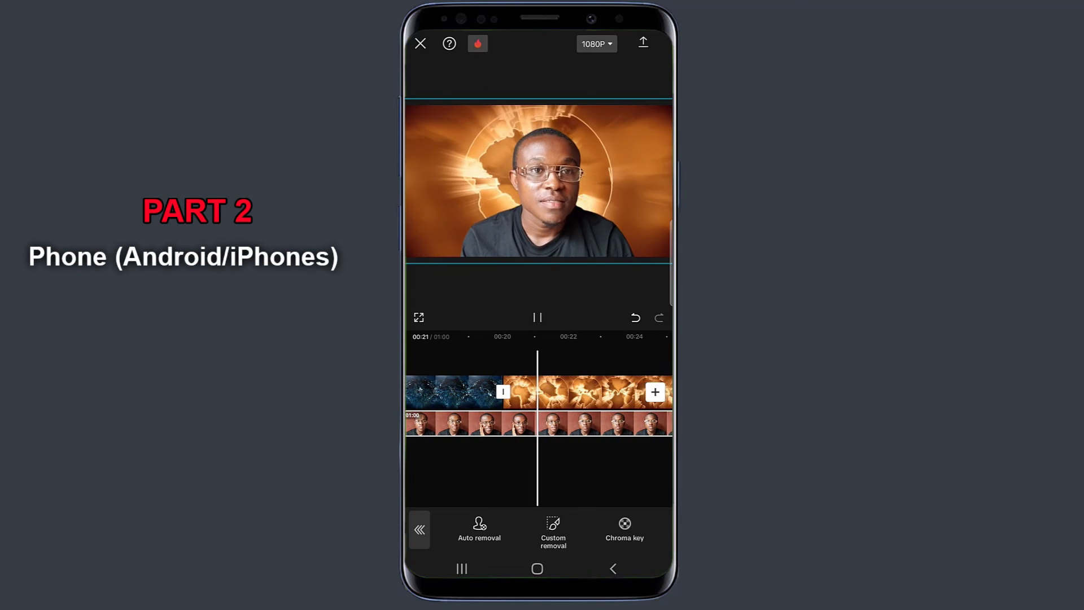